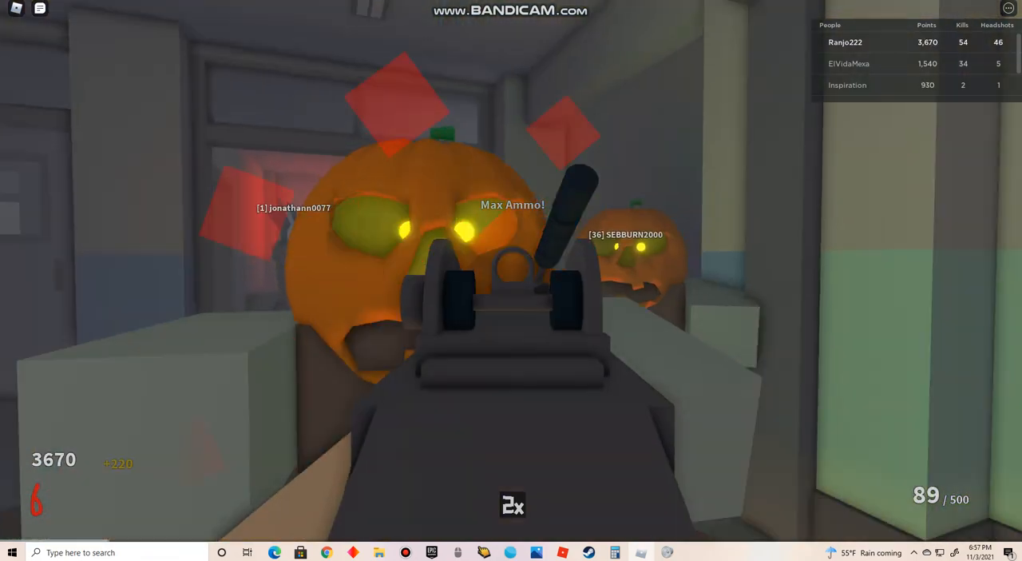
left_click(511, 280)
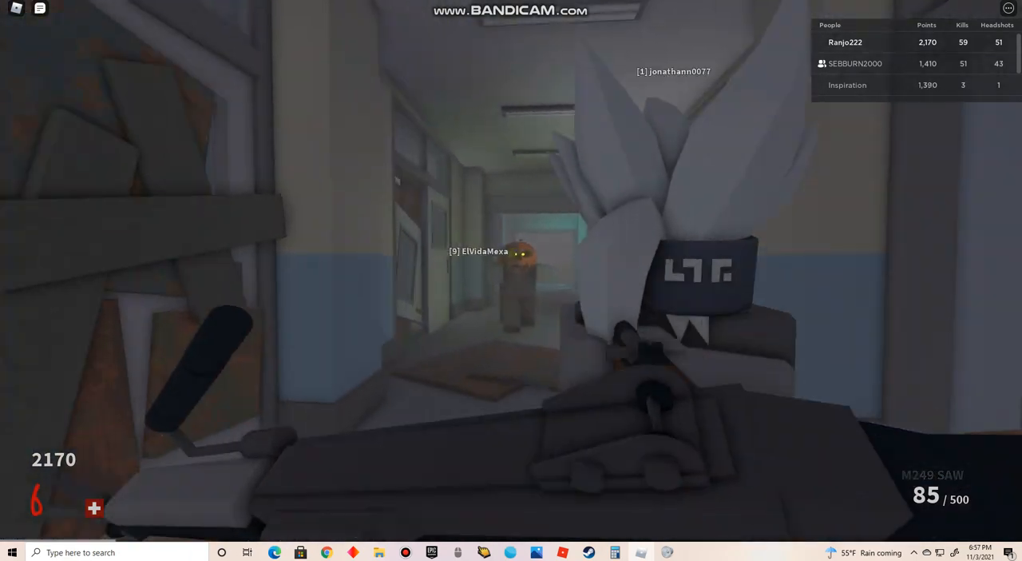
left_click(511, 279)
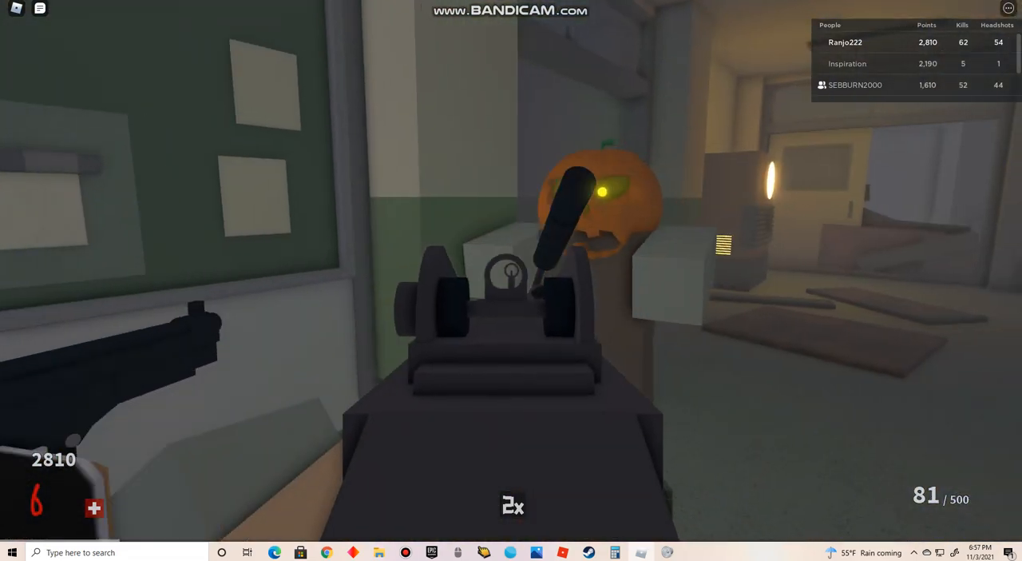
left_click(511, 280)
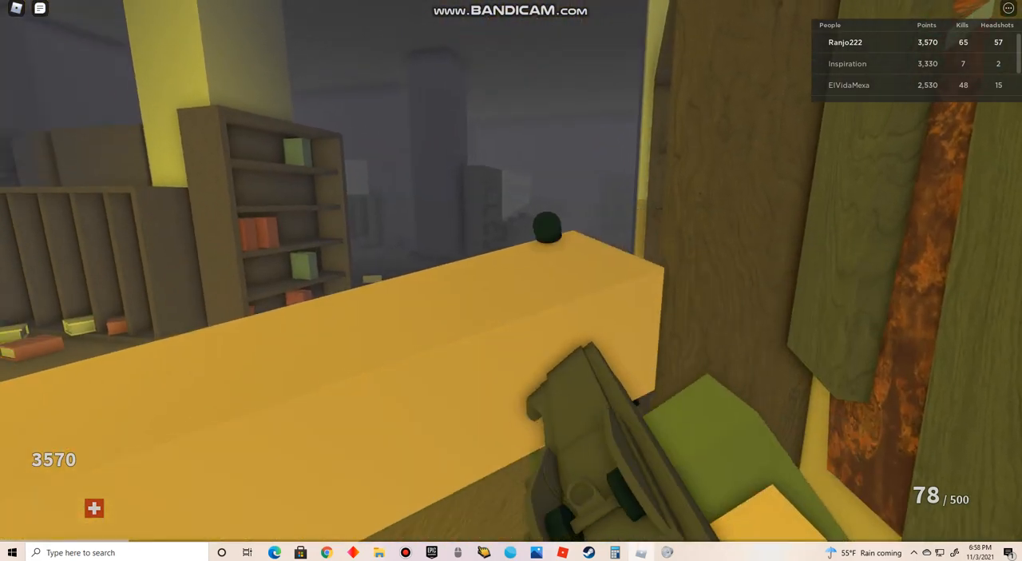
key("Escape")
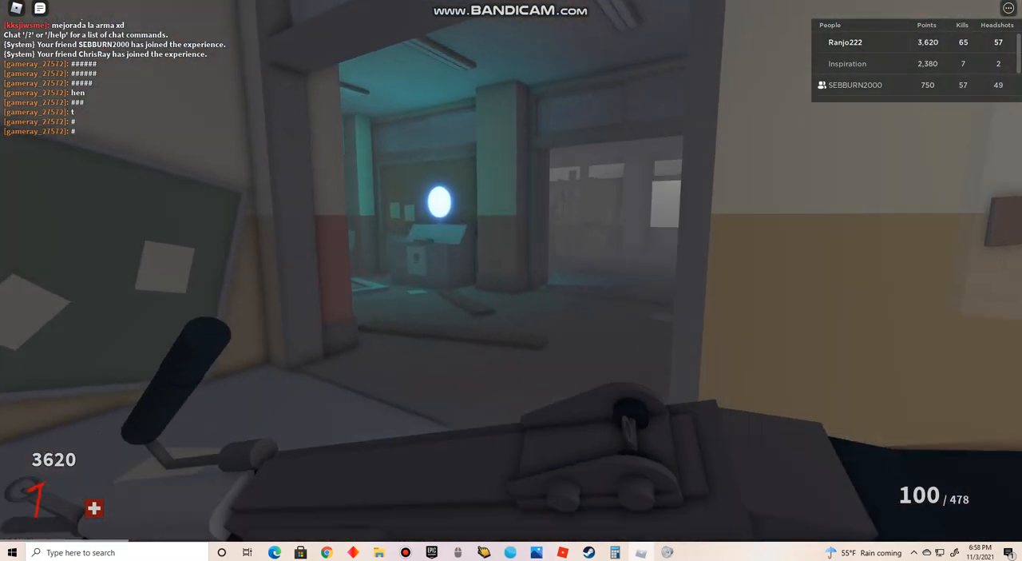
left_click(511, 279)
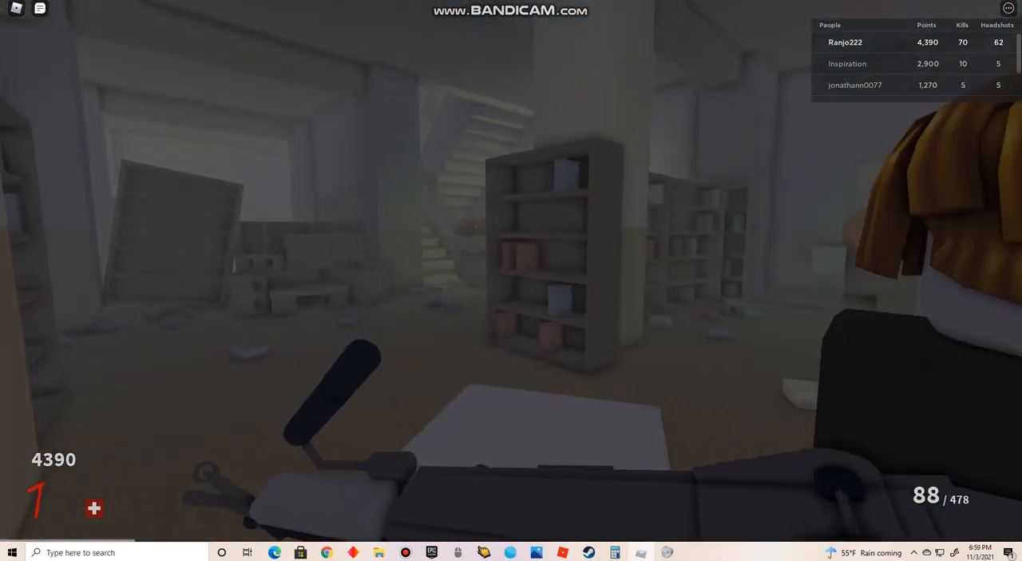
left_click(511, 279)
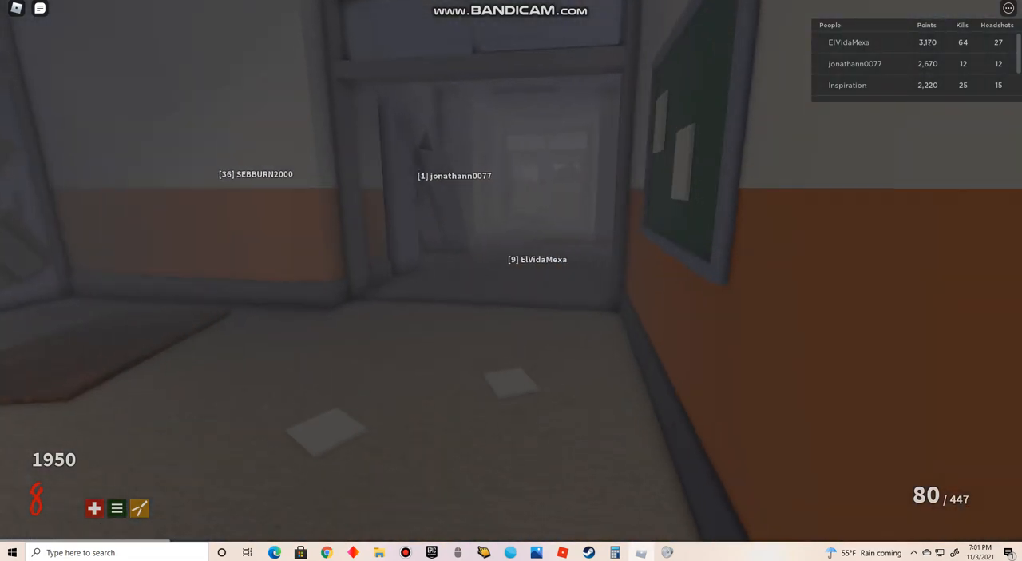
left_click(511, 281)
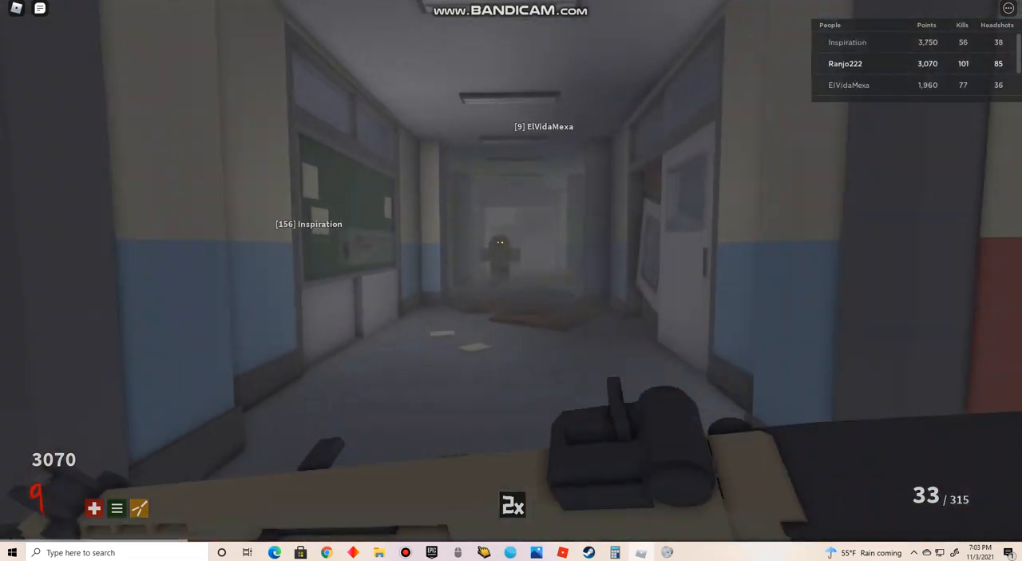
left_click(511, 279)
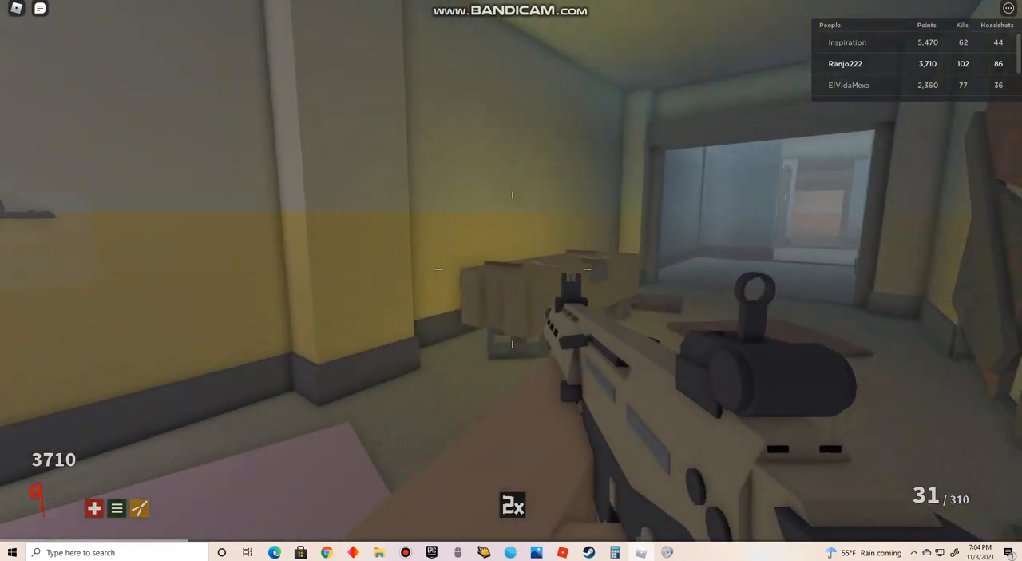
mouse_move(511, 281)
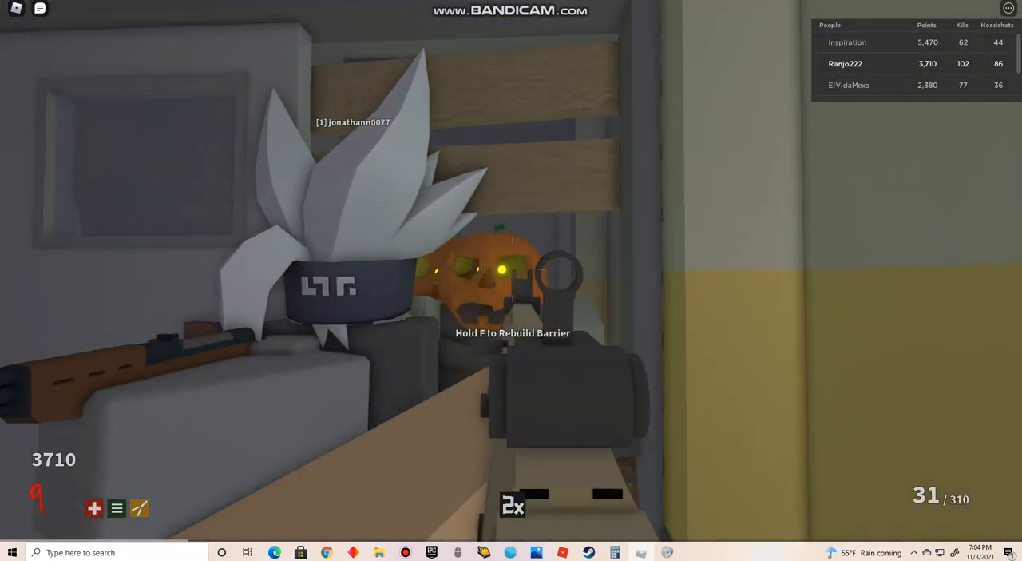